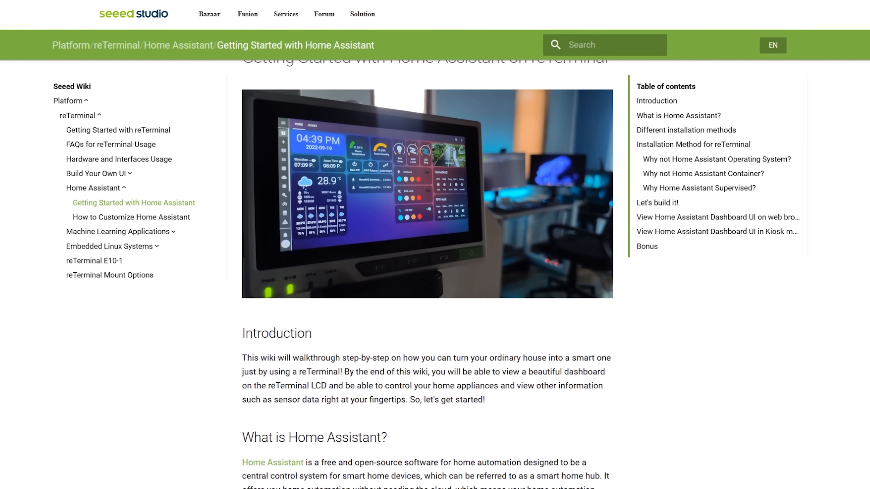
pyautogui.scroll(-3)
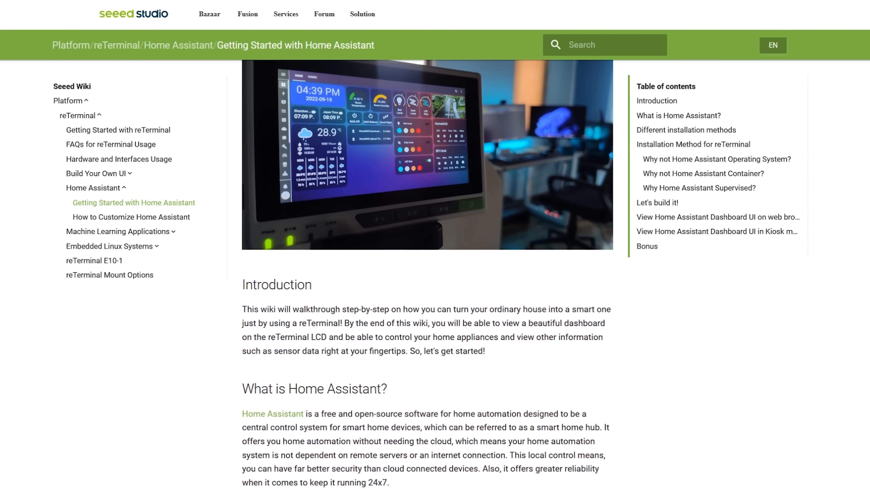
pyautogui.scroll(-3)
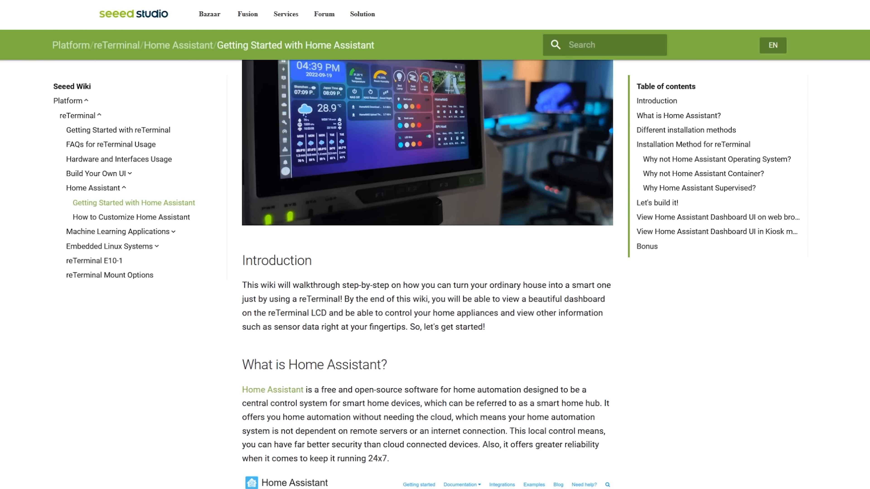
pyautogui.scroll(-3)
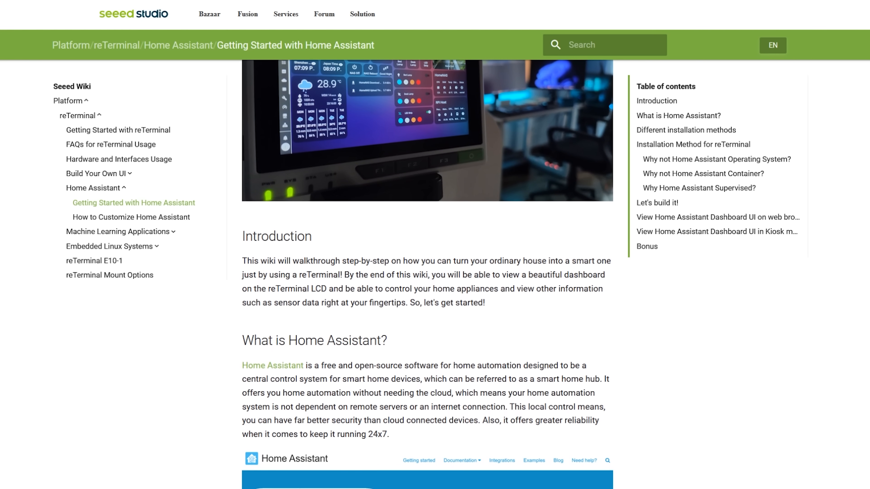
pyautogui.scroll(-3)
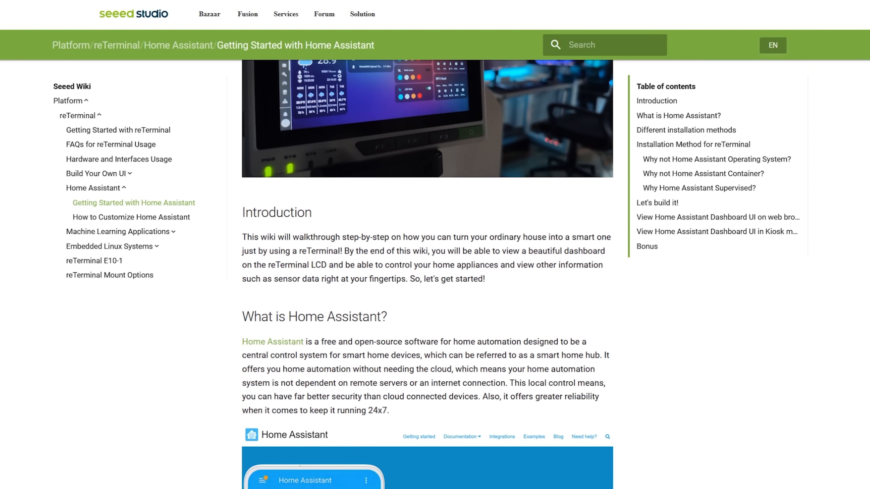